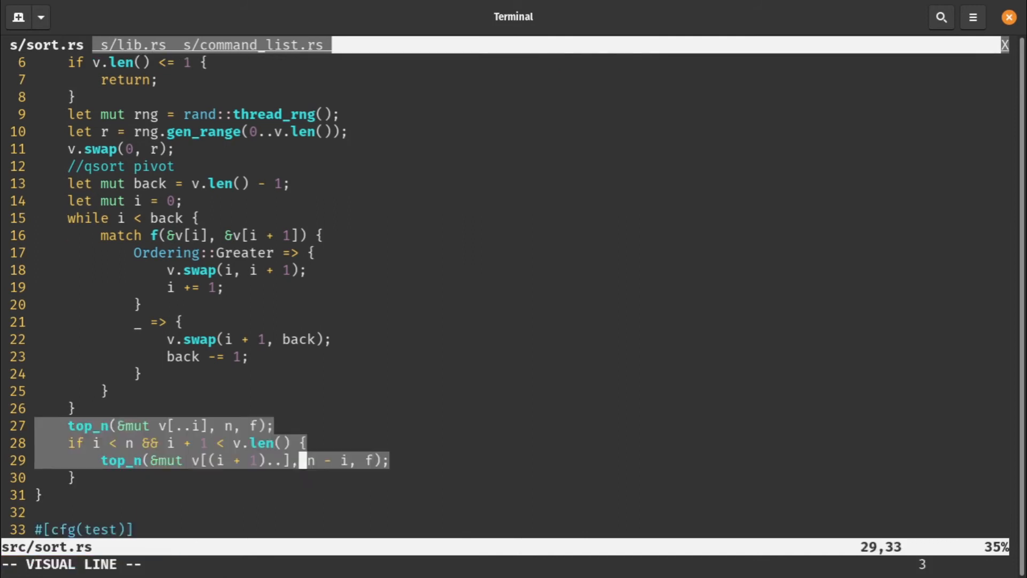
Step: Move down a line to position the cursor for the test_top_n module
key(j)
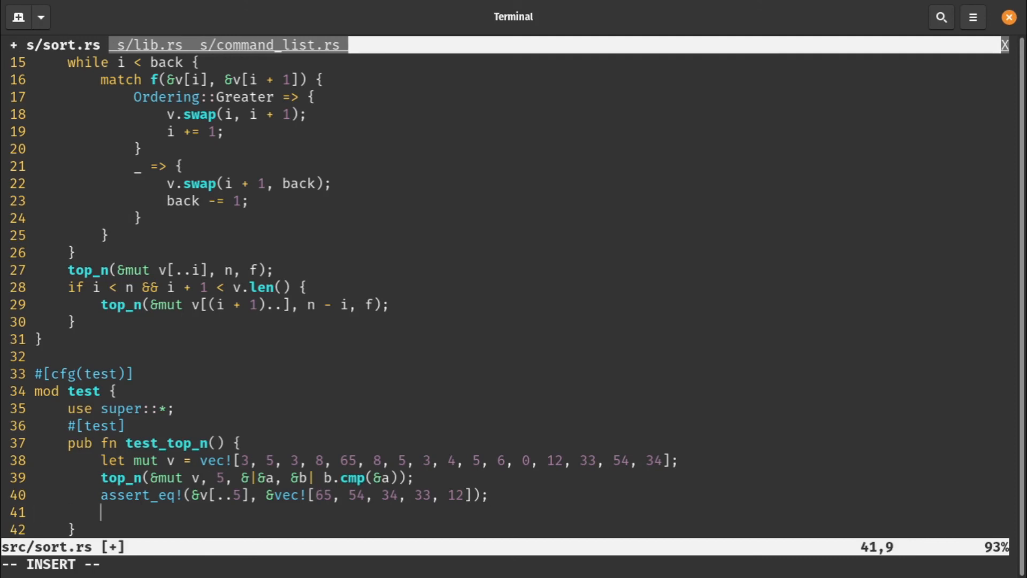
Step: Insert print!("{:?}", v); and panic!(); after the assert_eq! line
text(prin)
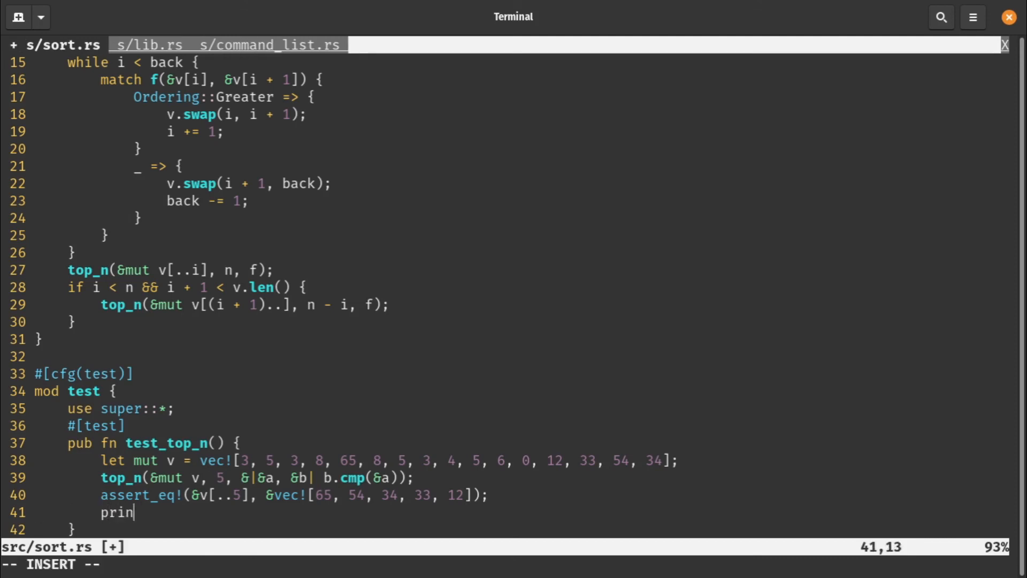
text(t!($)
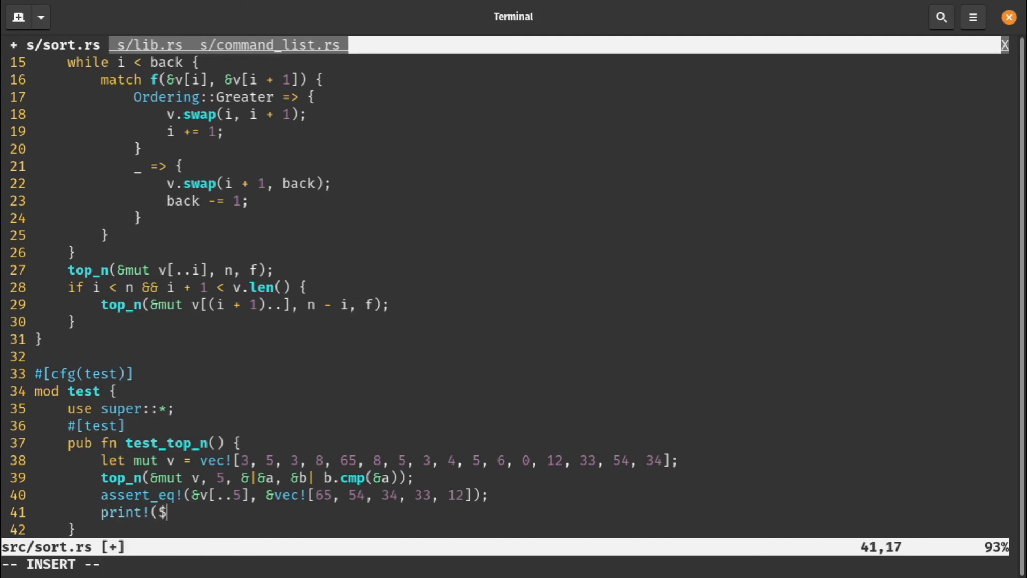
text("{:?}"v)
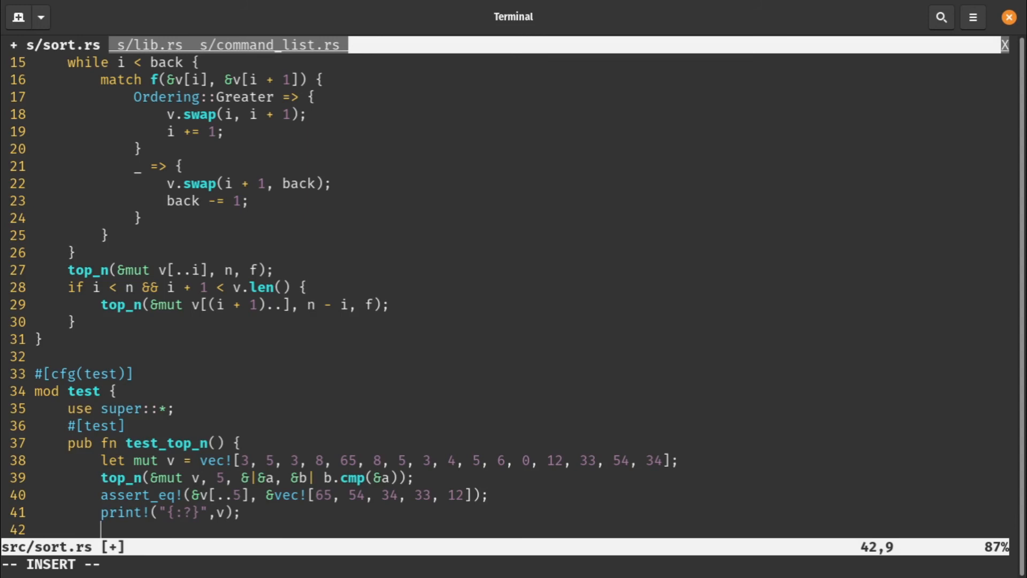
text(panic!();)
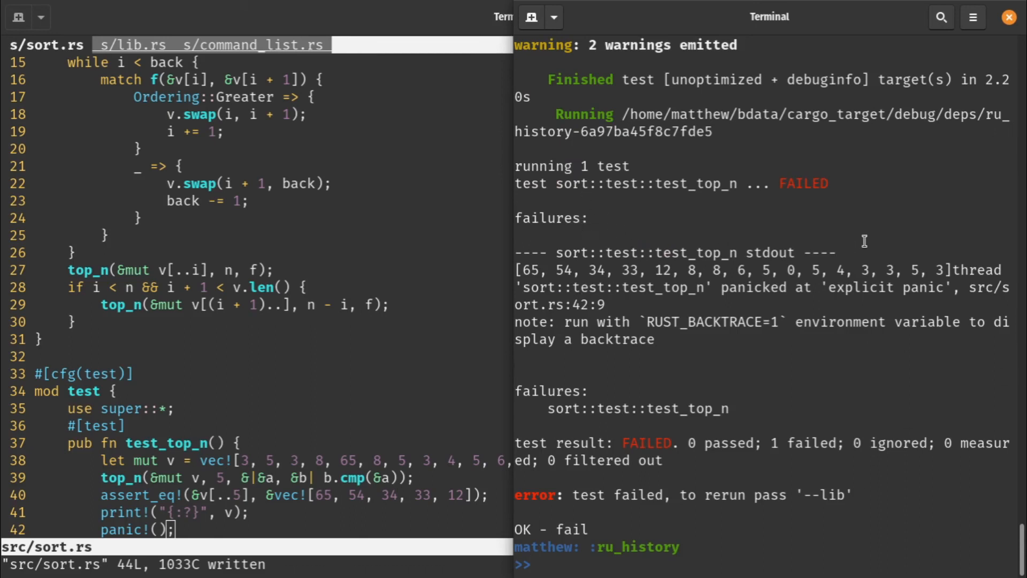
Step: Select part of the failing test_top_n output in the right terminal pane
double_click(923, 286)
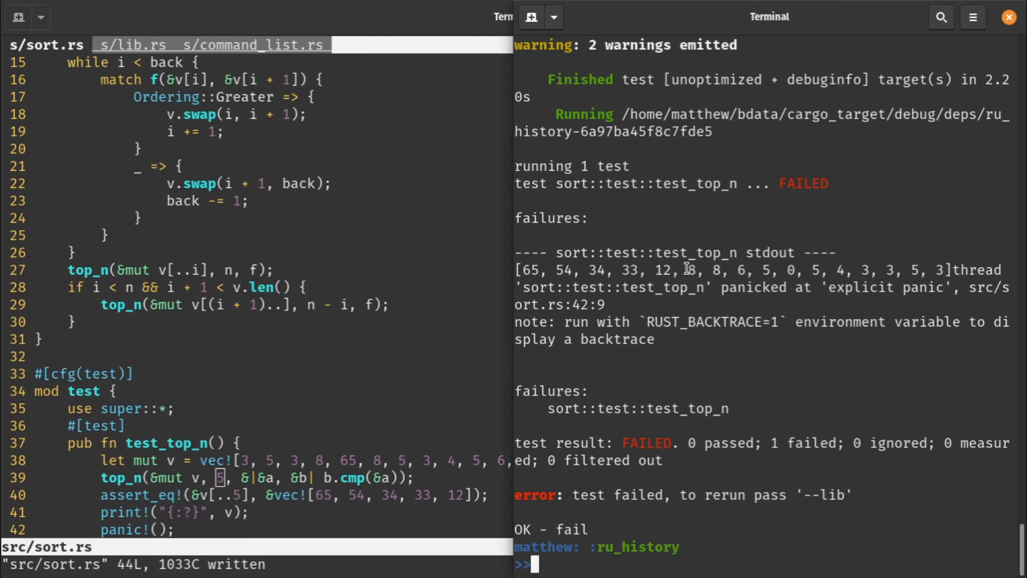
drag(688, 270, 941, 270)
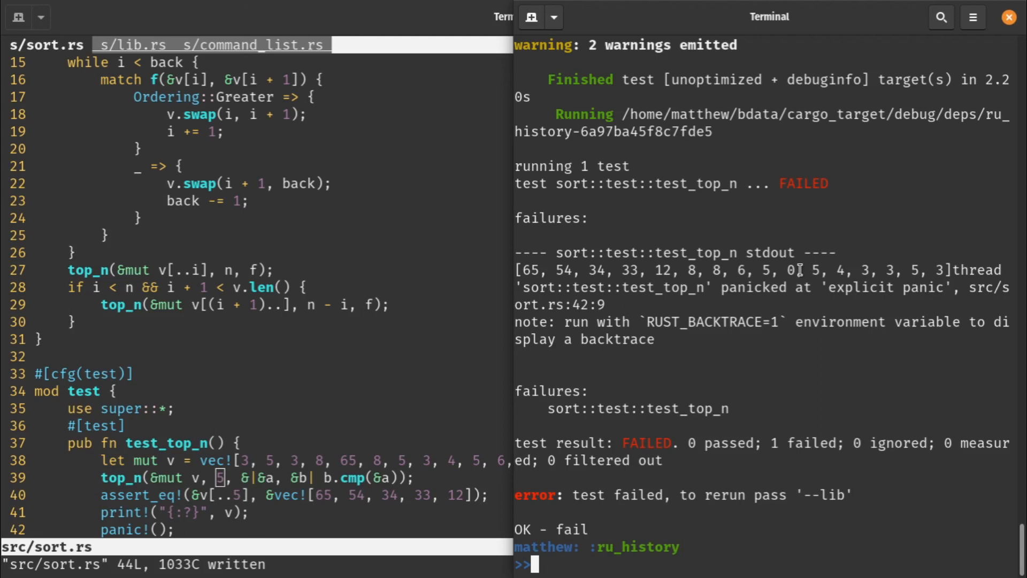
Step: Rerun cargo test; test_top_n fails again printing the partially sorted vector
text(cargo test)
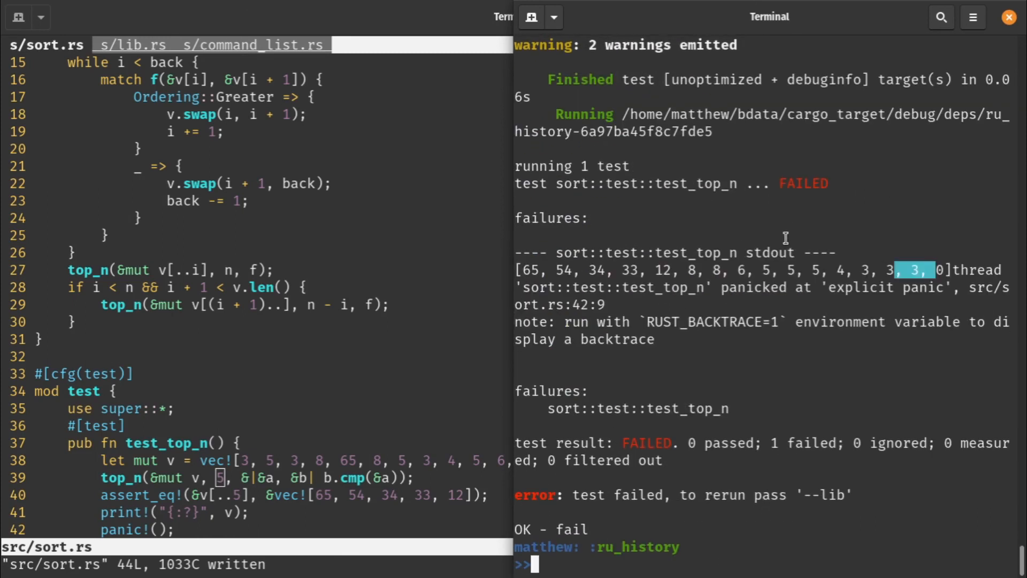
mouse_move(780, 277)
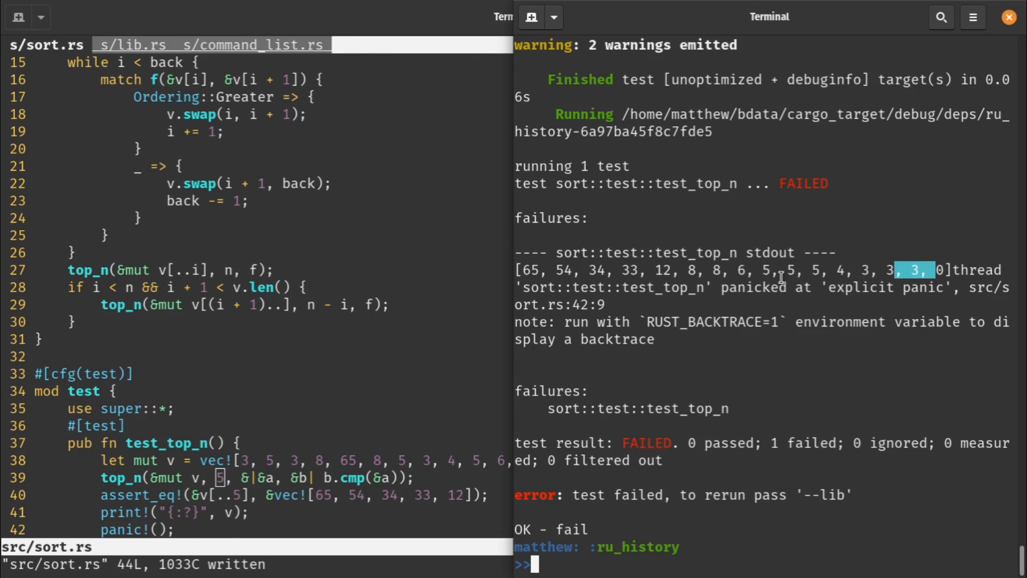
mouse_move(780, 321)
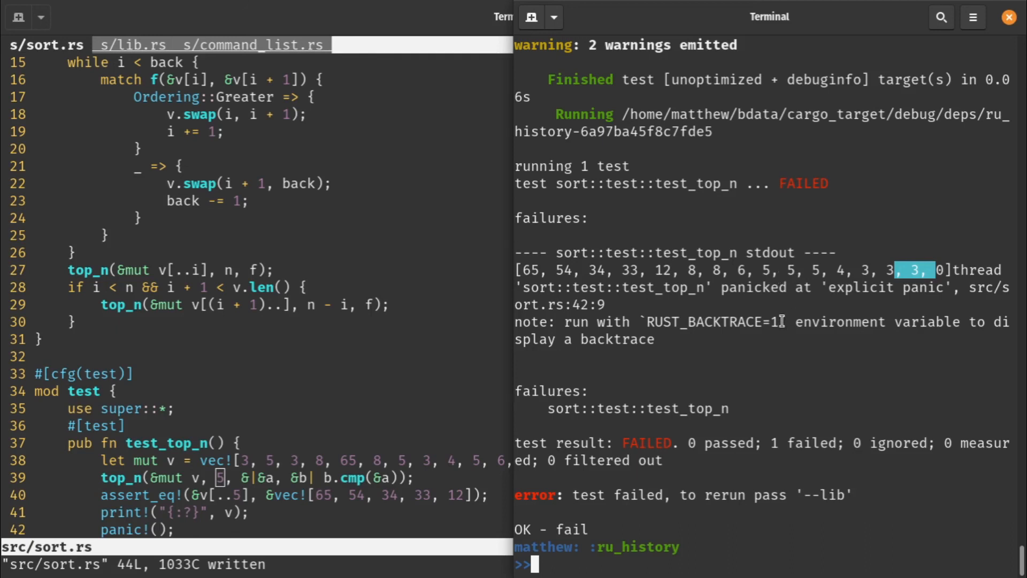